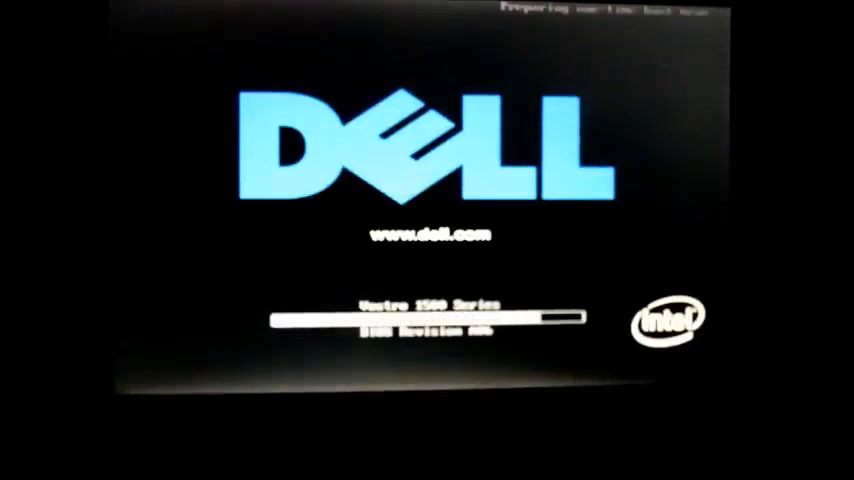
# - Press F12 at the Dell logo to show the one-time boot menu with HDD, CD/DVD, Setup, Diagnostics
pyautogui.press('F12')
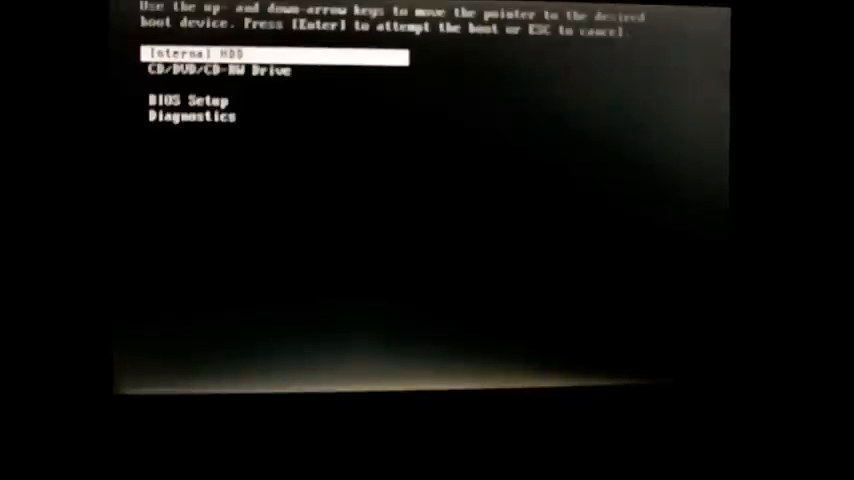